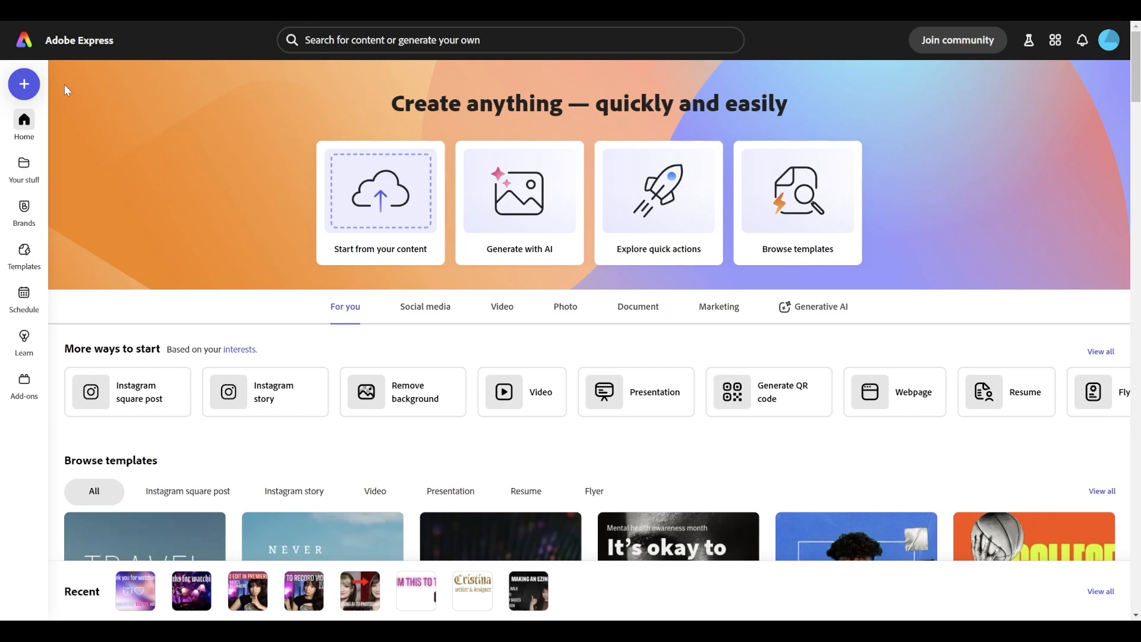
Start a new blank YouTube thumbnail (1280 × 720 px) from the Social media formats.
left_click(23, 84)
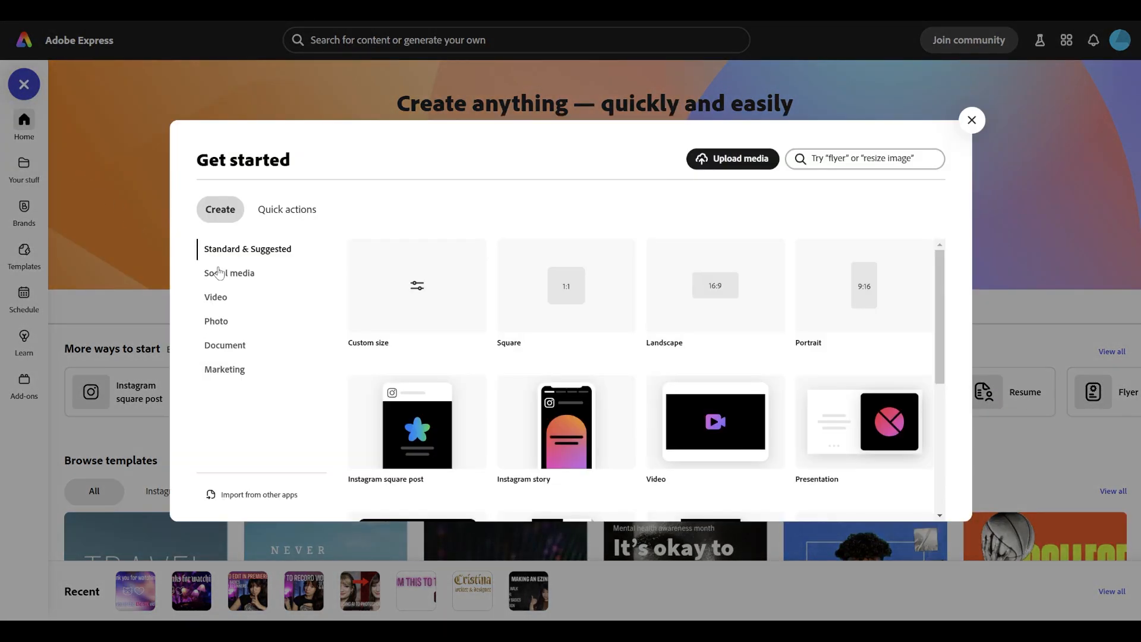
left_click(229, 273)
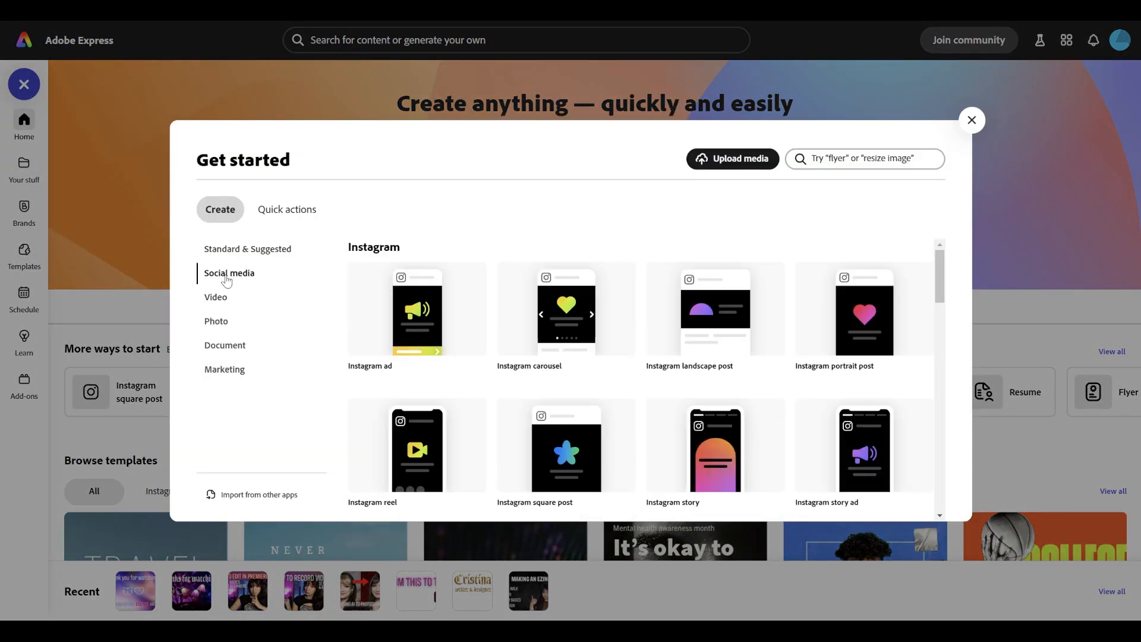
scroll("down", 3)
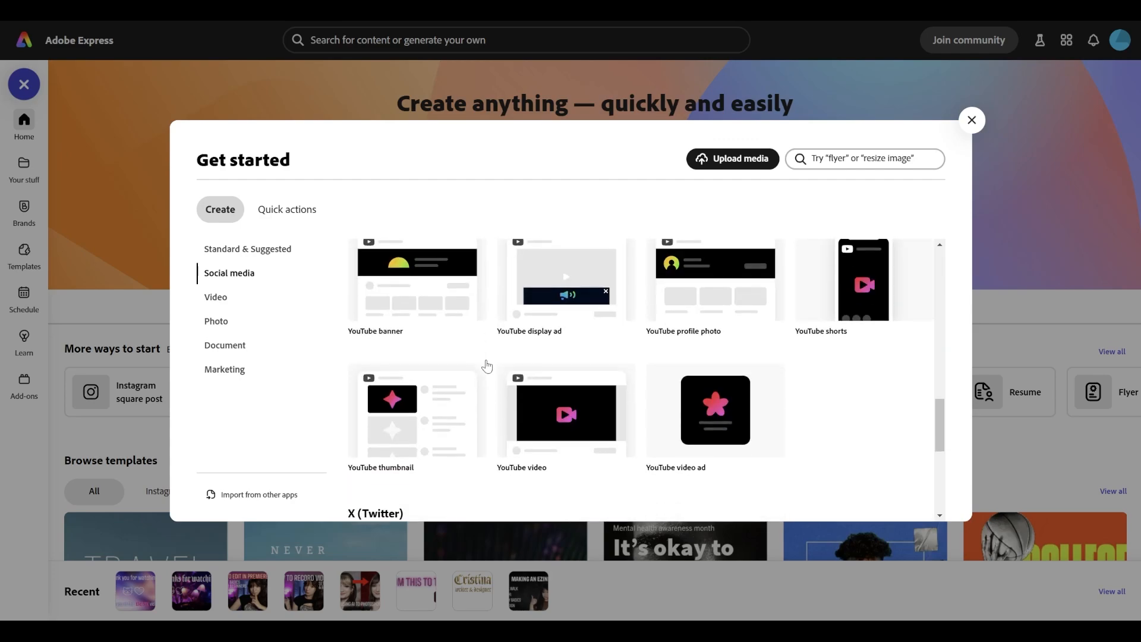
mouse_move(409, 412)
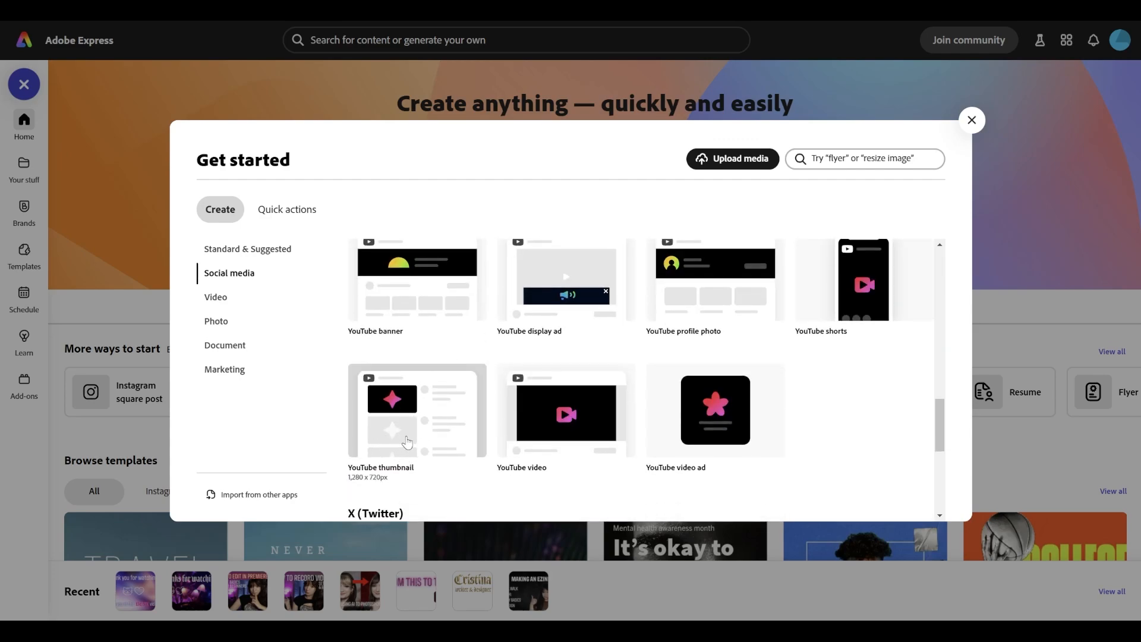
left_click(417, 412)
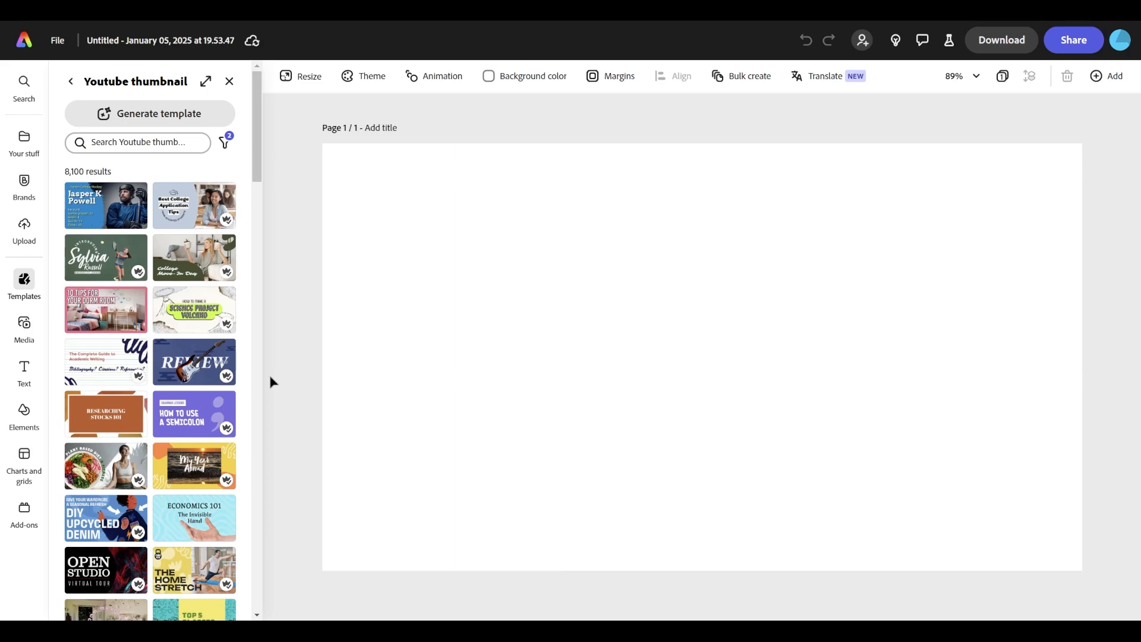
mouse_move(307, 323)
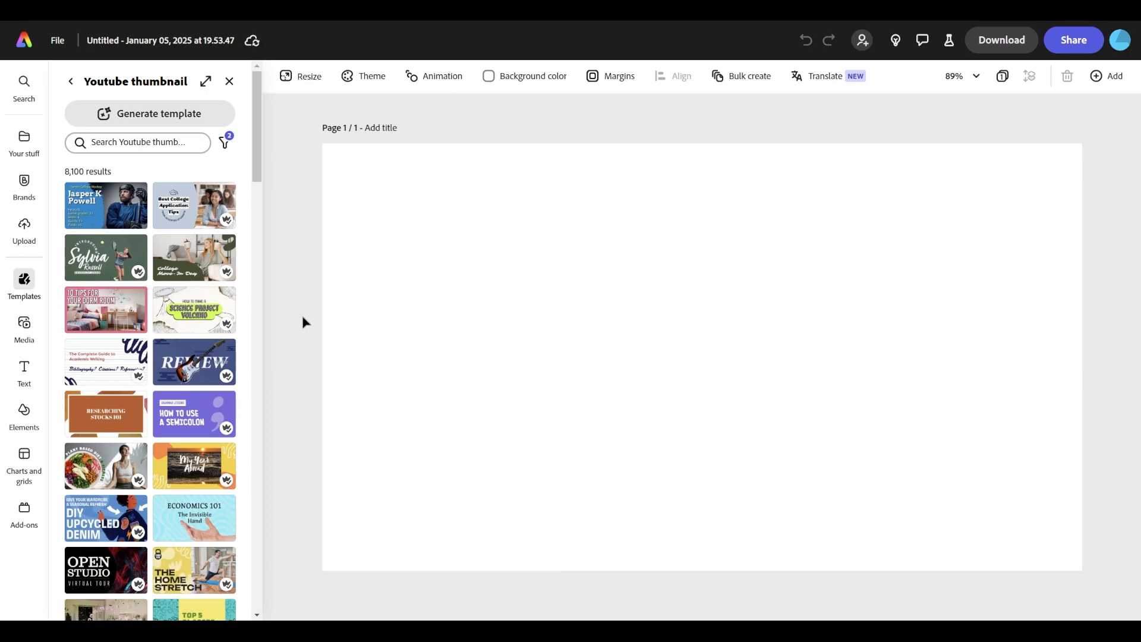
Dismiss the template suggestions and upload the presenter's webcam photo from the device.
left_click(229, 81)
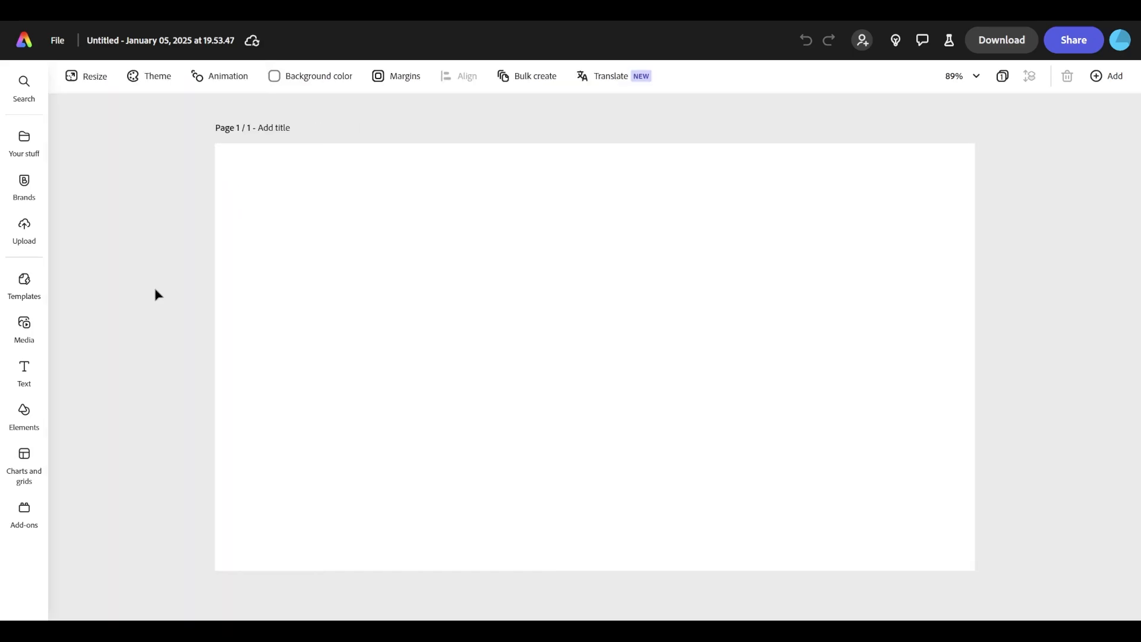
mouse_move(157, 293)
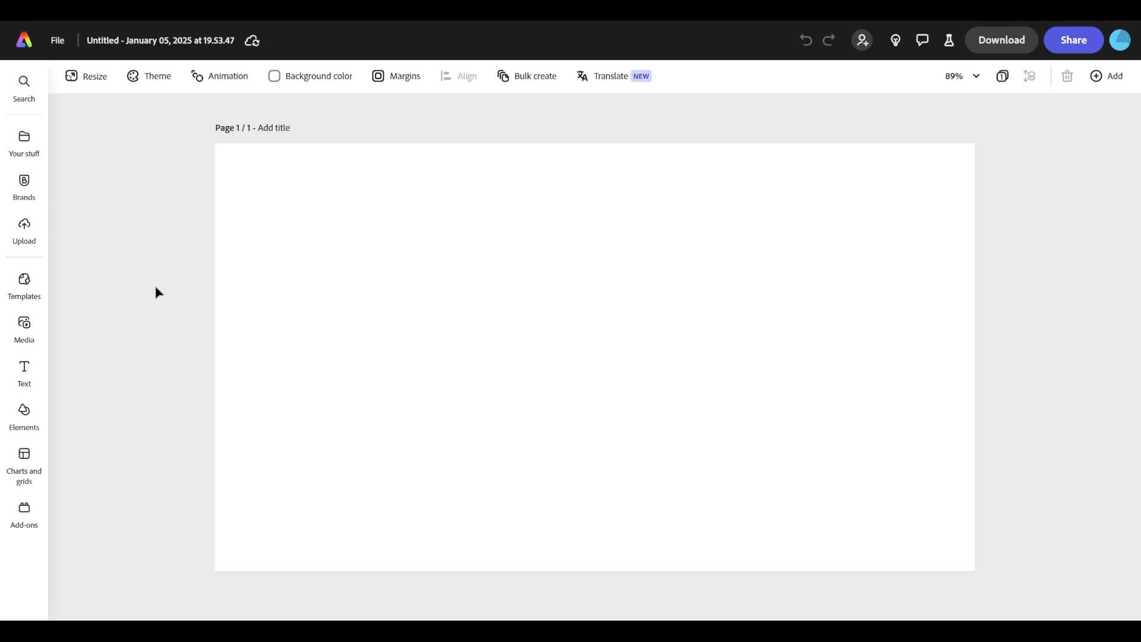
mouse_move(151, 284)
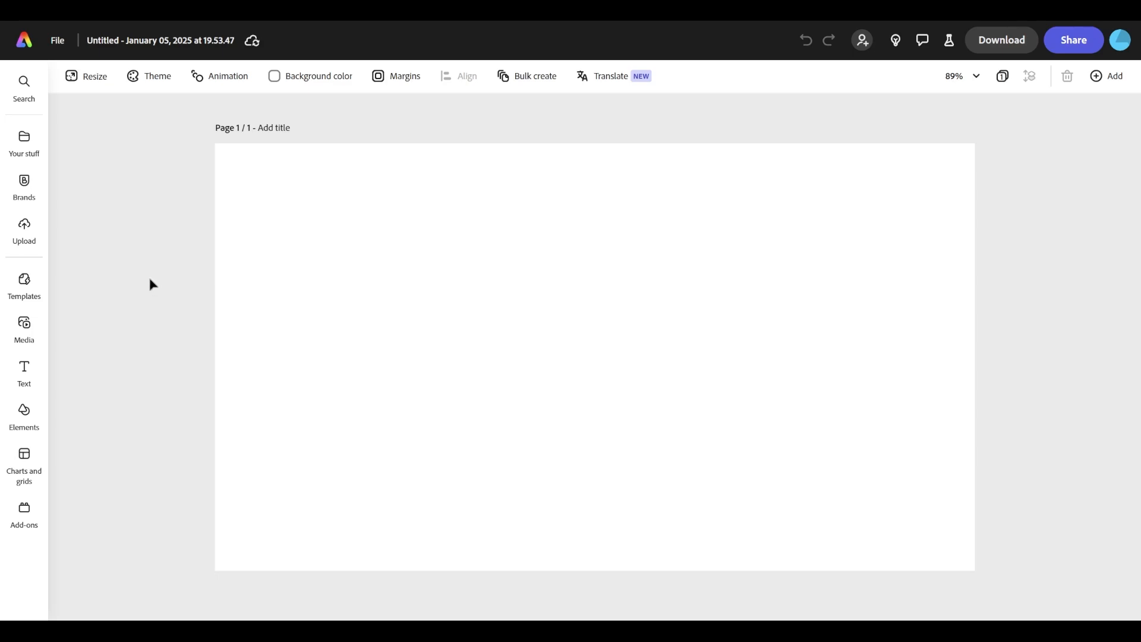
left_click(24, 226)
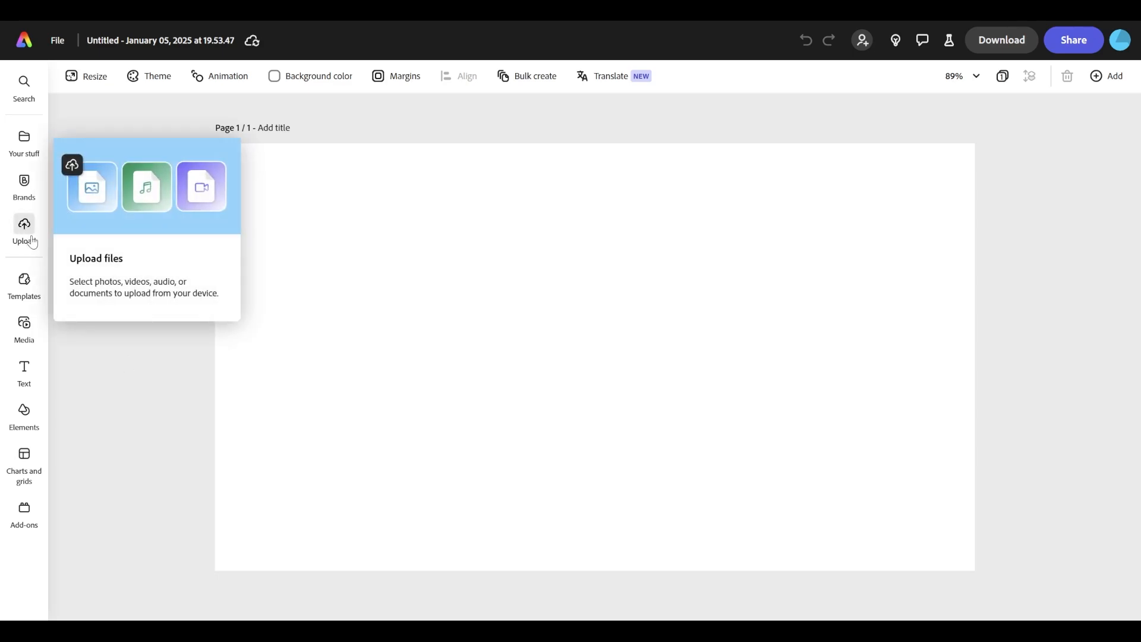
mouse_move(101, 282)
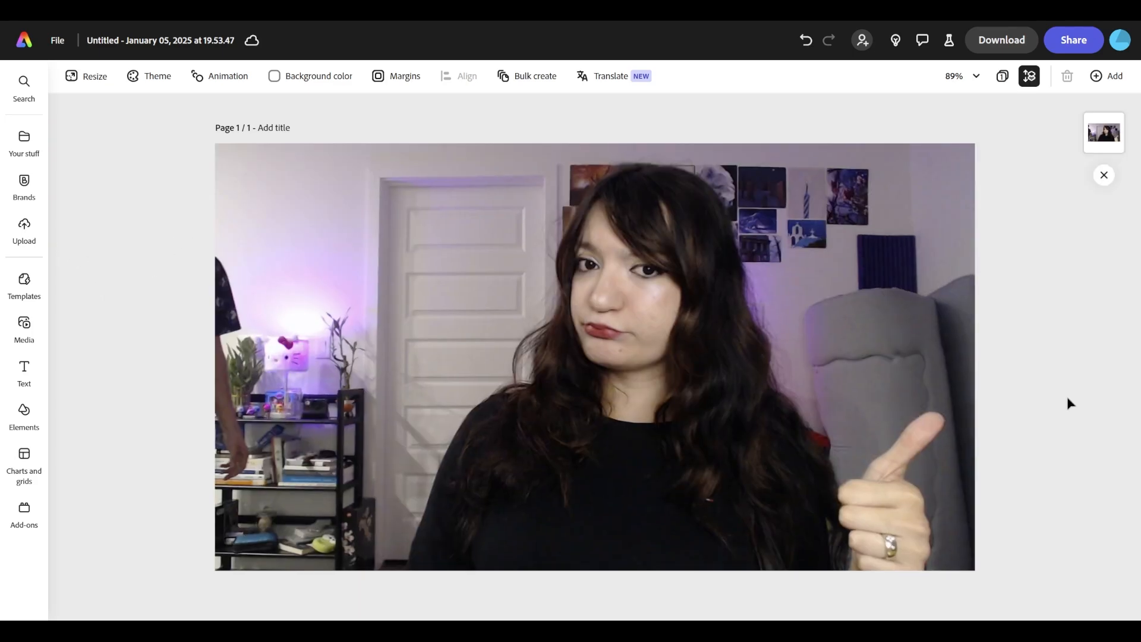
Select the presenter photo and remove its background, leaving her as a cutout.
left_click(362, 519)
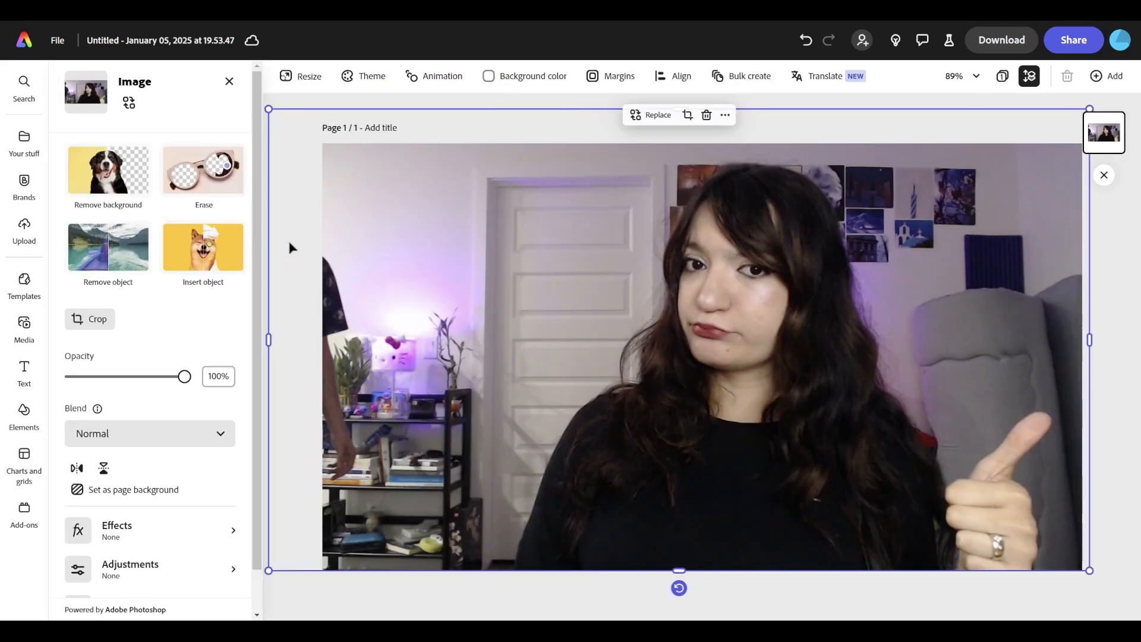
mouse_move(121, 173)
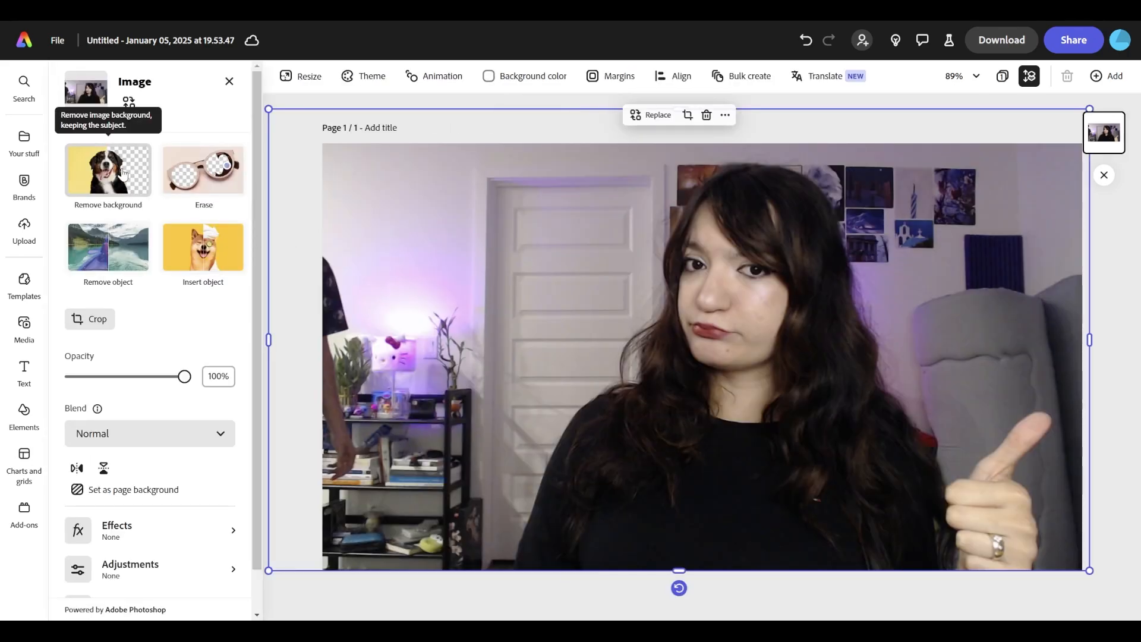
left_click(108, 172)
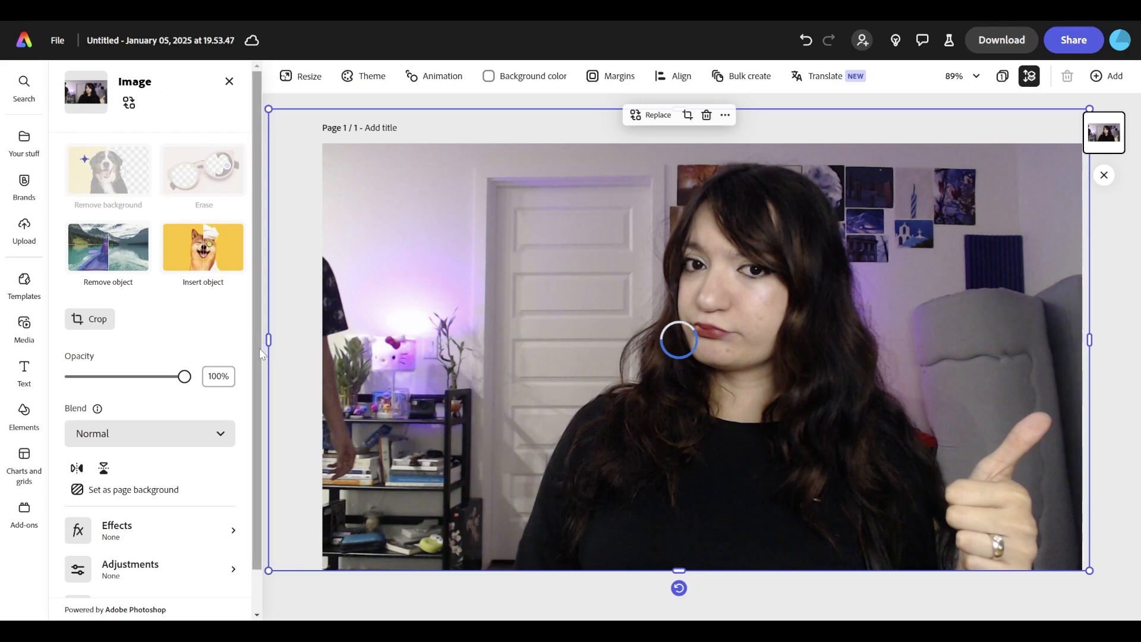
left_click(108, 170)
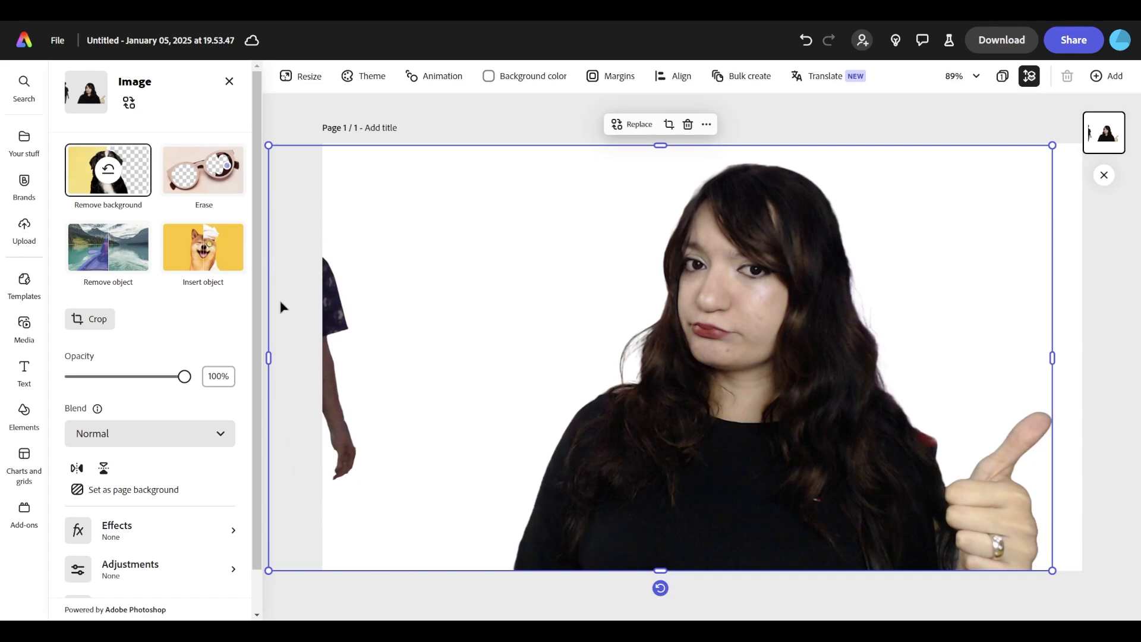
mouse_move(387, 280)
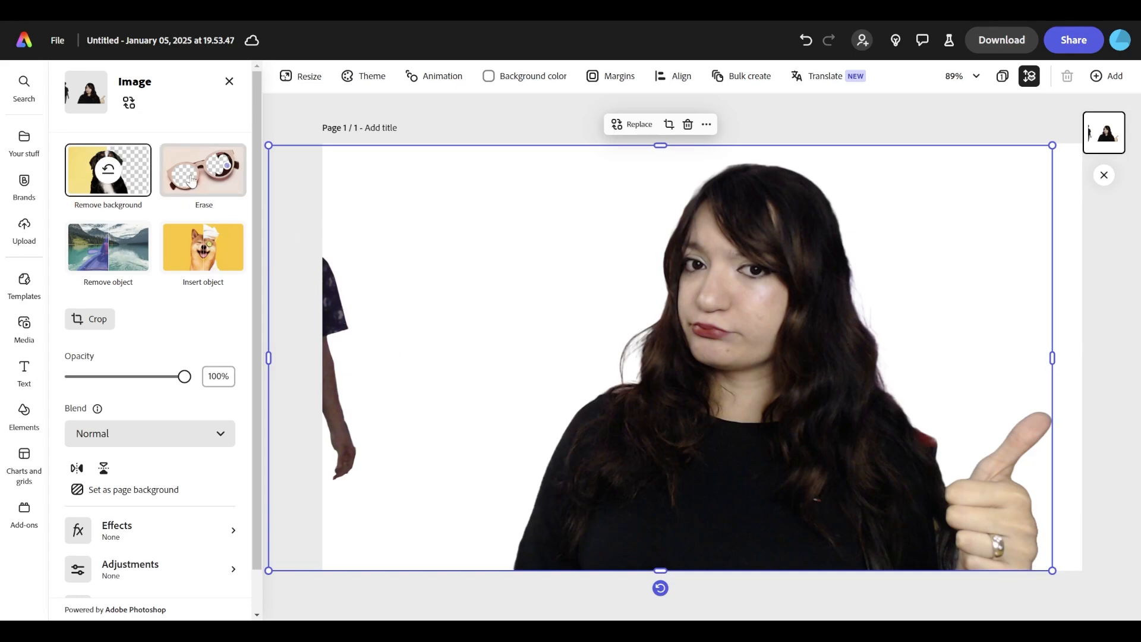
Erase the partial arm at the left edge and switch to the Circle brush.
left_click(203, 172)
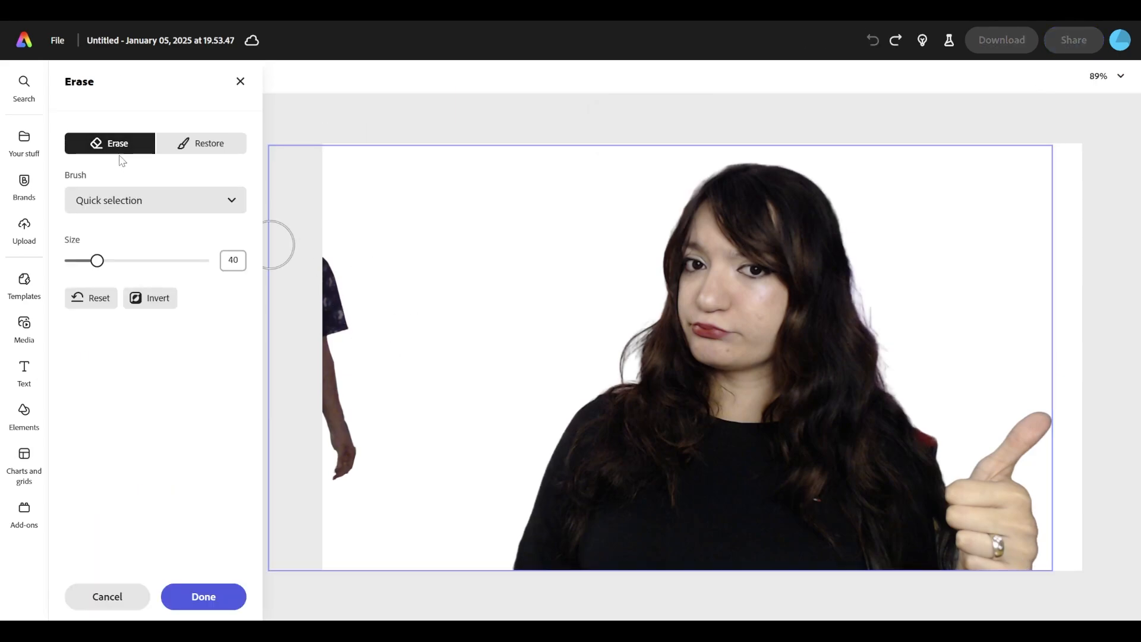
mouse_move(308, 270)
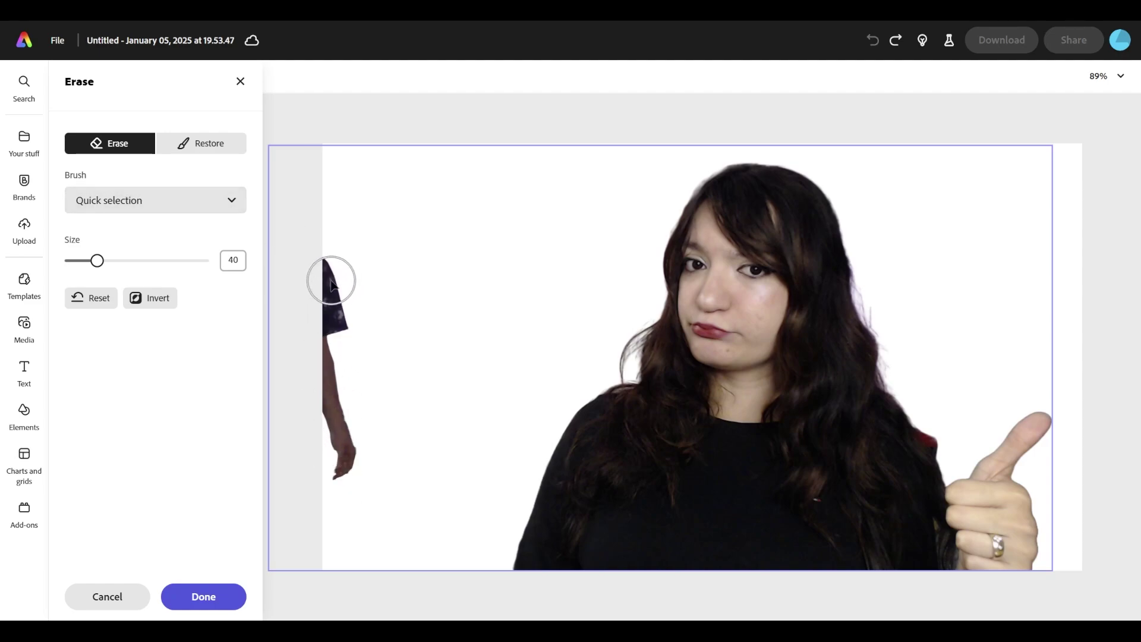
left_click_drag(331, 280, 326, 443)
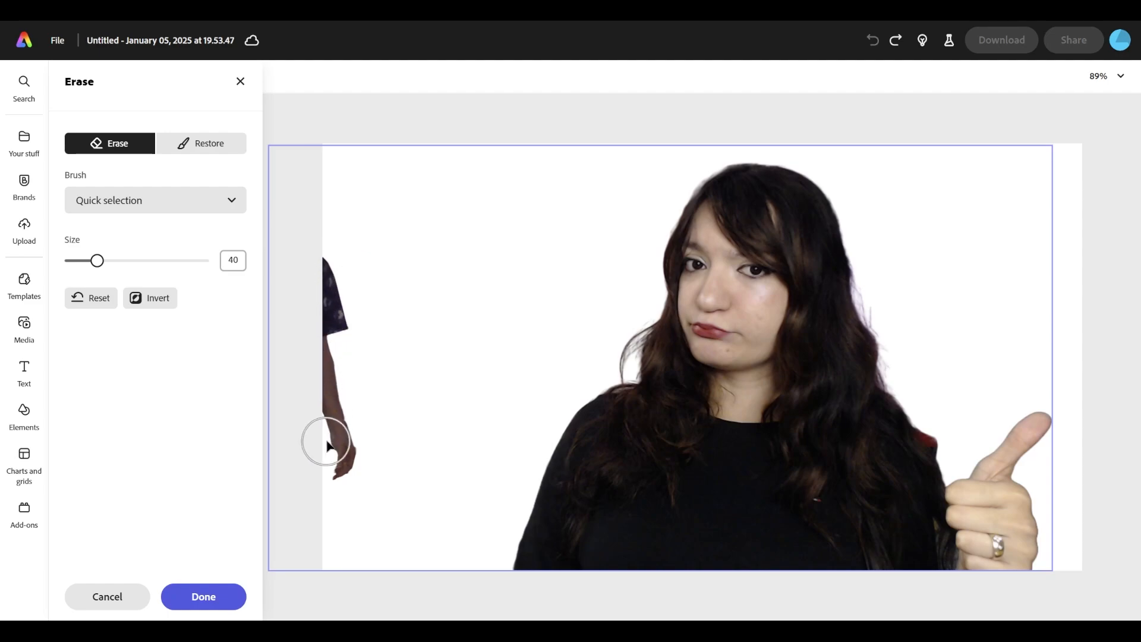
left_click(155, 200)
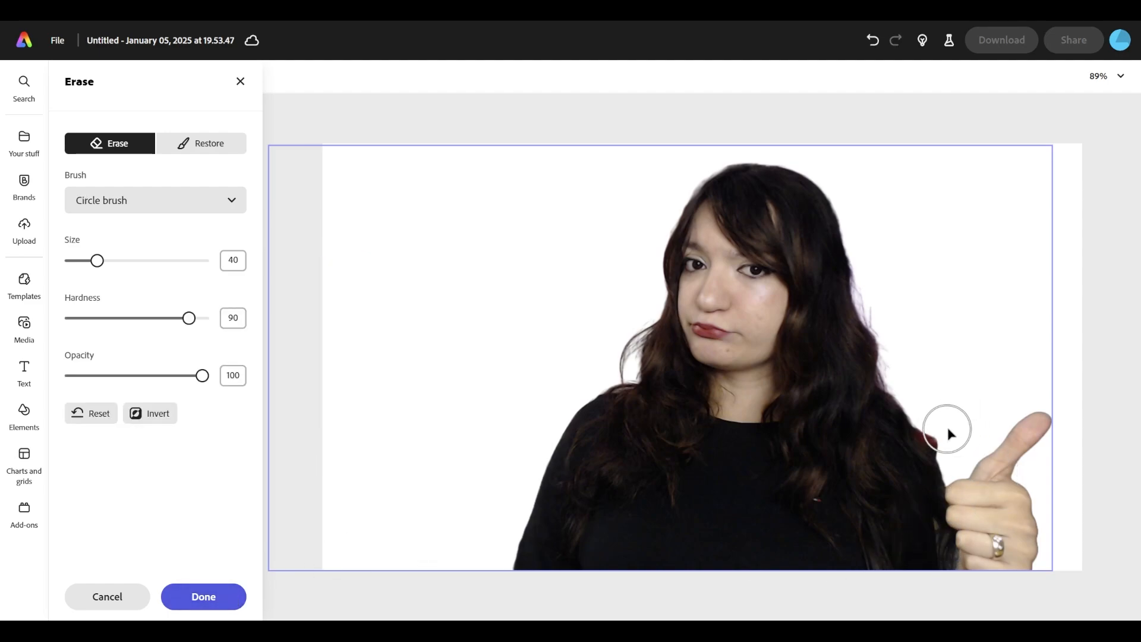
Clean leftover bits and a red speck around the raised hand with brush size 22.
left_click_drag(946, 429, 902, 333)
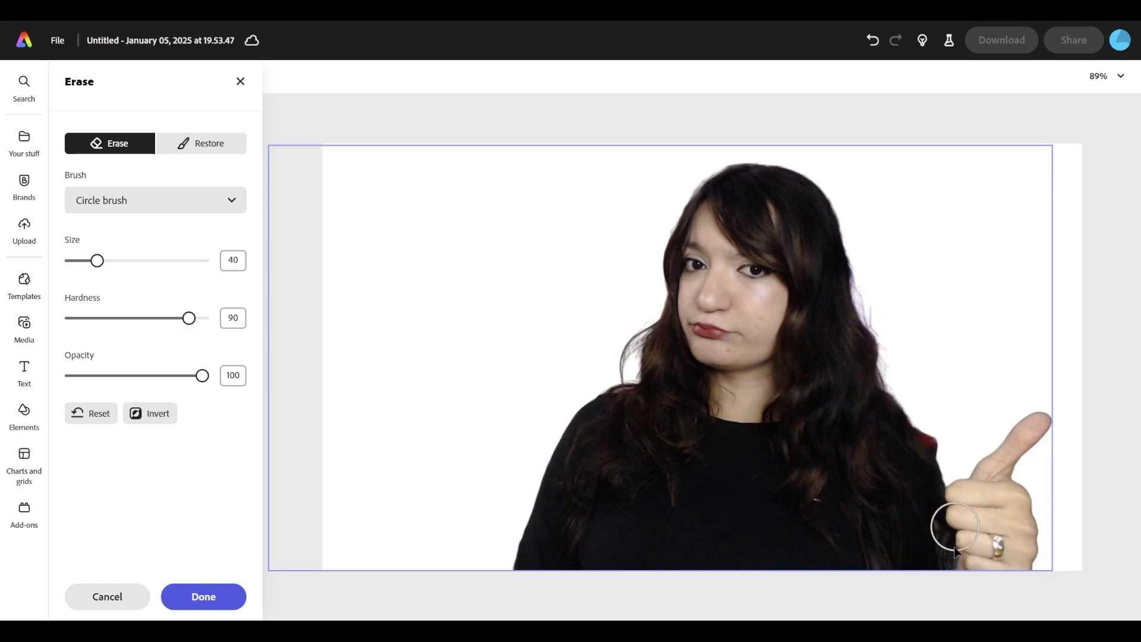
mouse_move(91, 414)
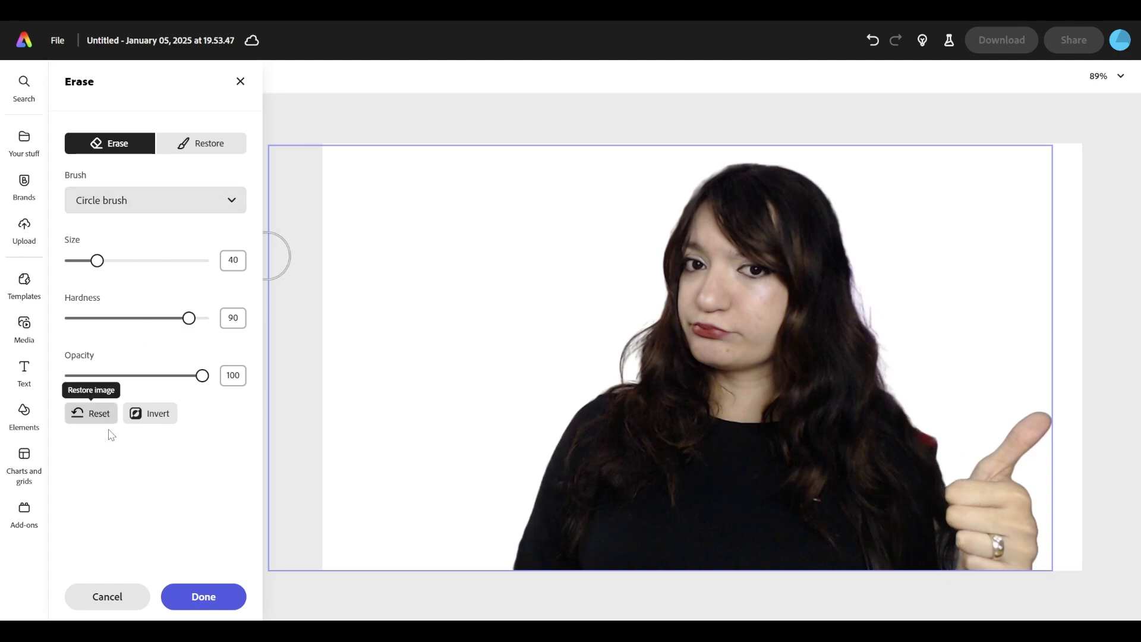
left_click_drag(98, 261, 86, 261)
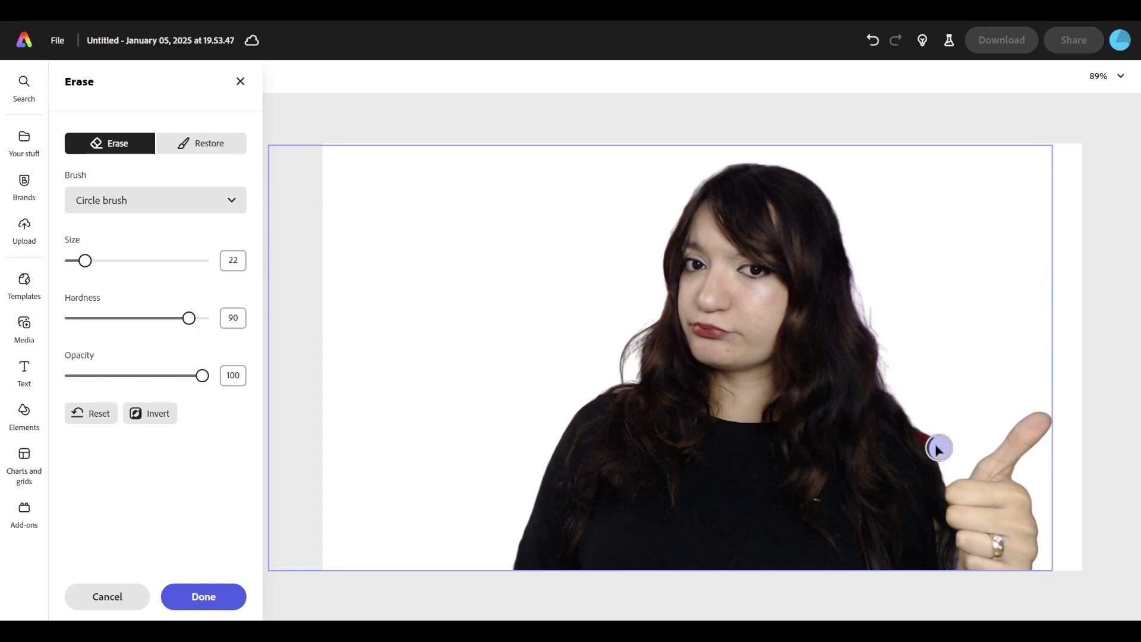
left_click(203, 597)
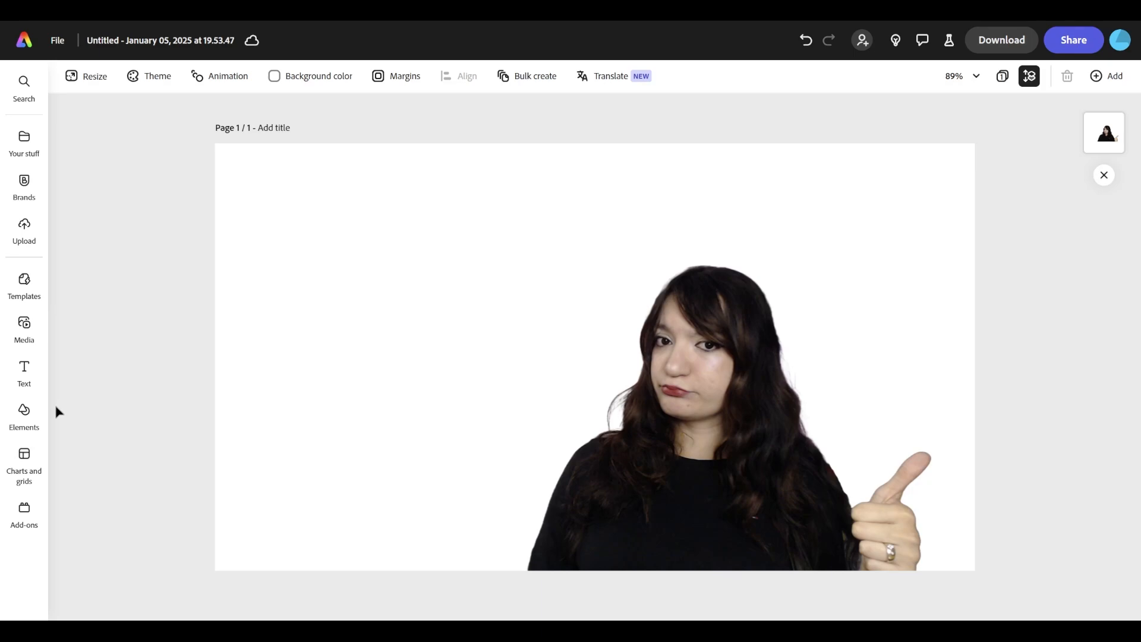
mouse_move(24, 412)
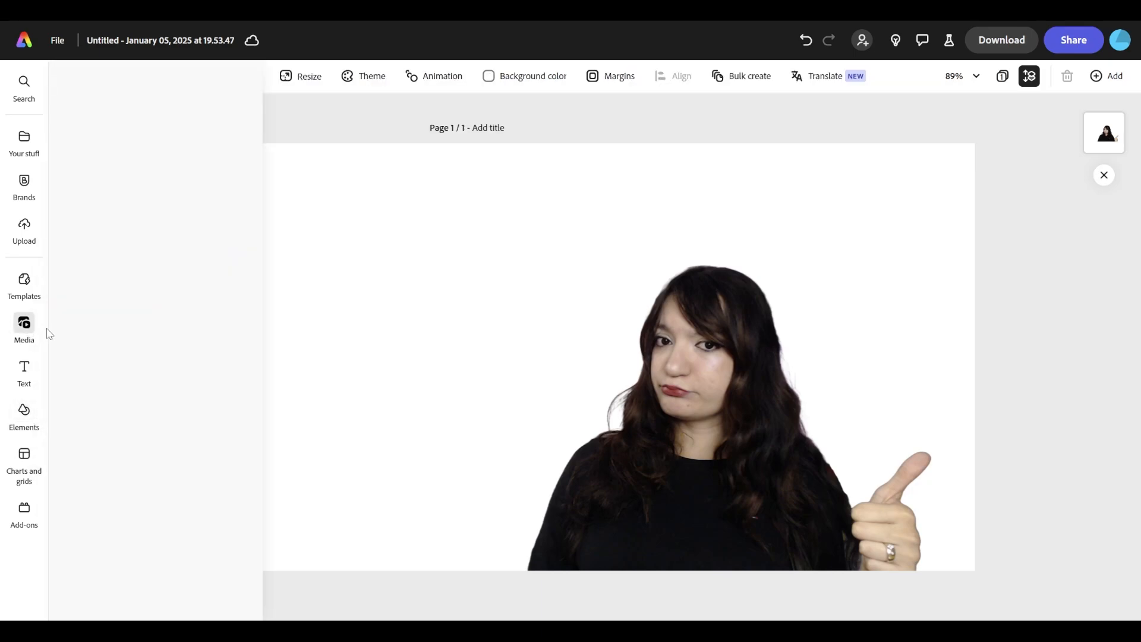
Add a Widescreen (16:9) AI-generated image placeholder from Media > Generate image.
left_click(24, 323)
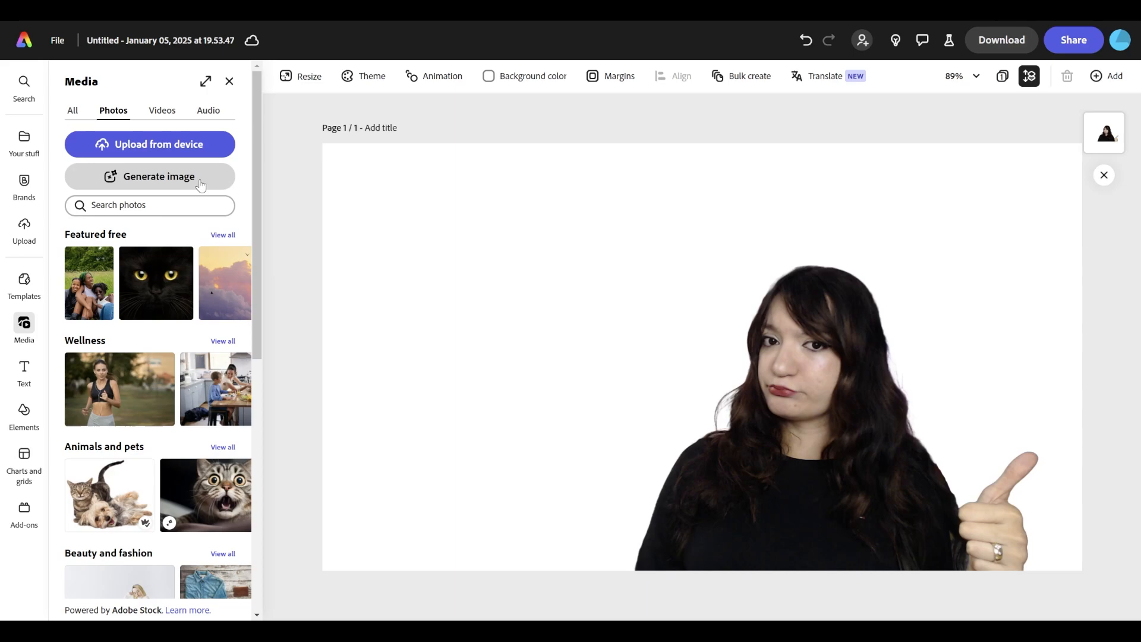
mouse_move(193, 188)
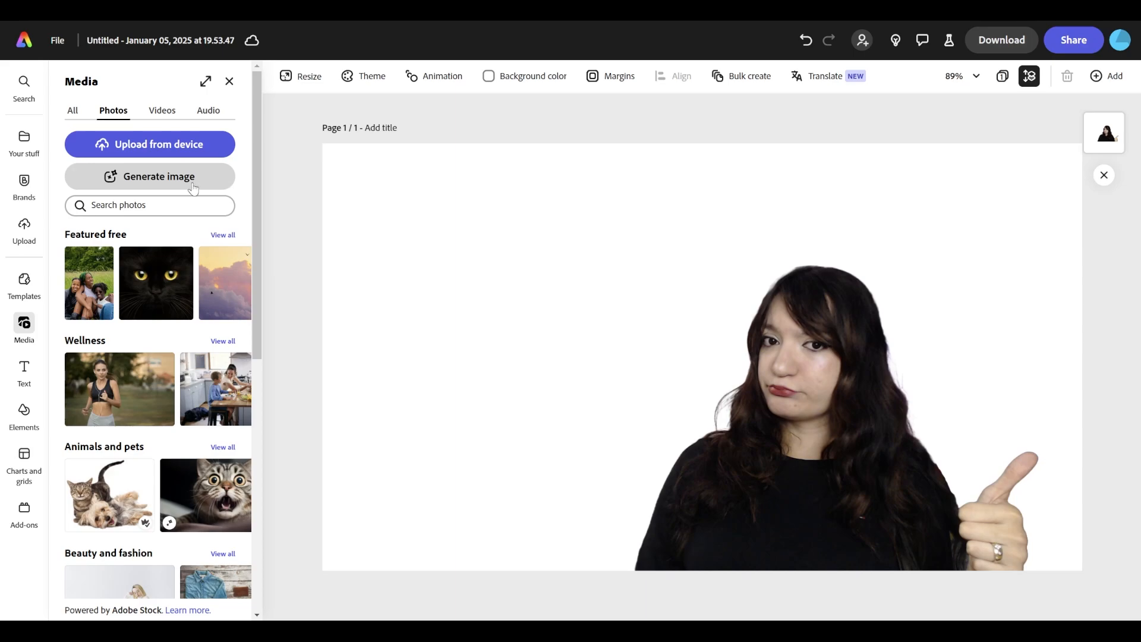
left_click(150, 176)
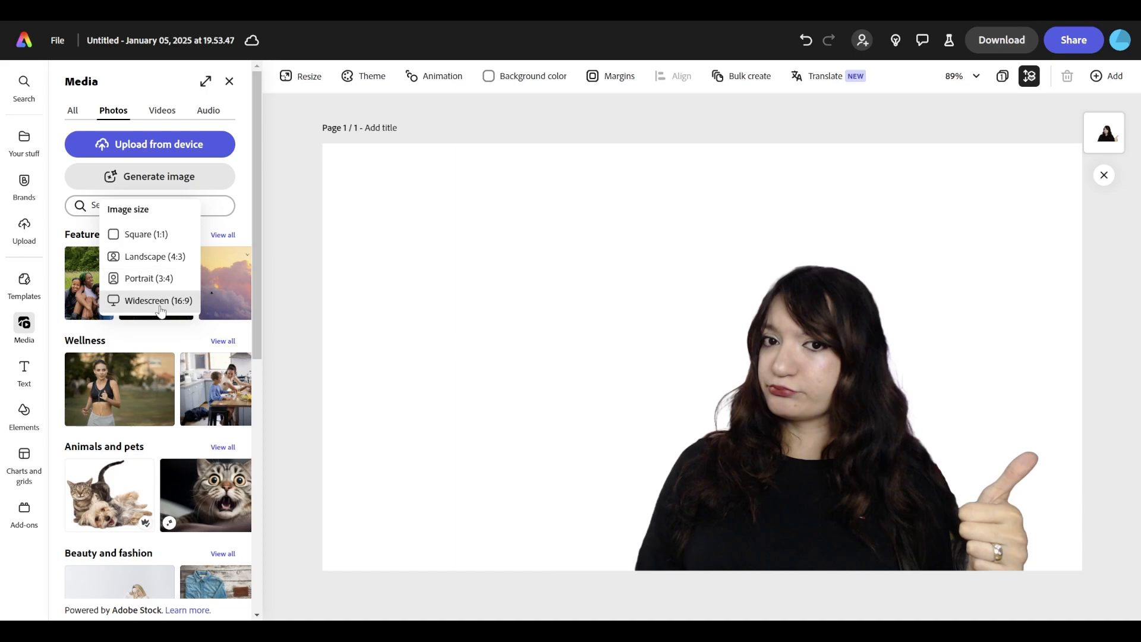
left_click(158, 177)
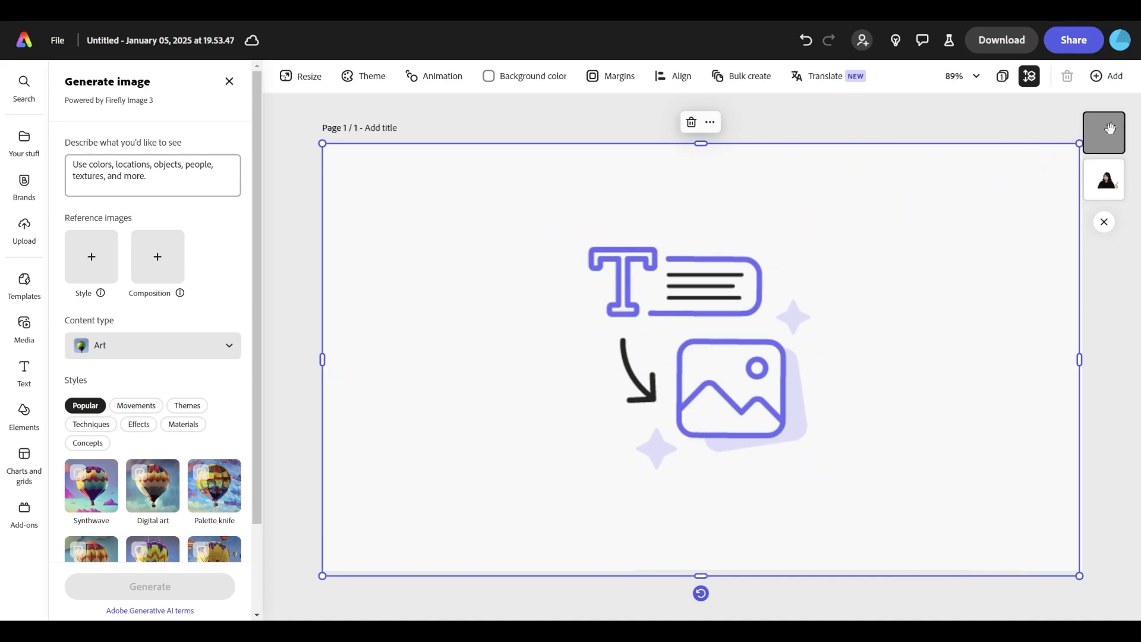
mouse_move(1113, 135)
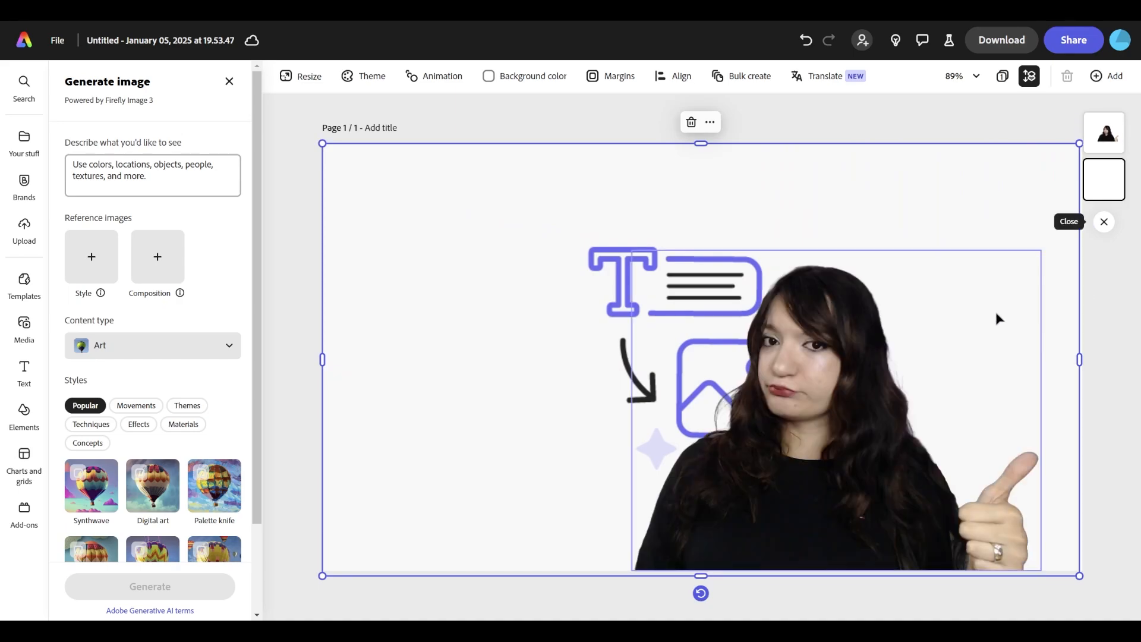
Generate a background from the prompt 'simple gradient, purples and blues, one computer screen, background'.
left_click(153, 175)
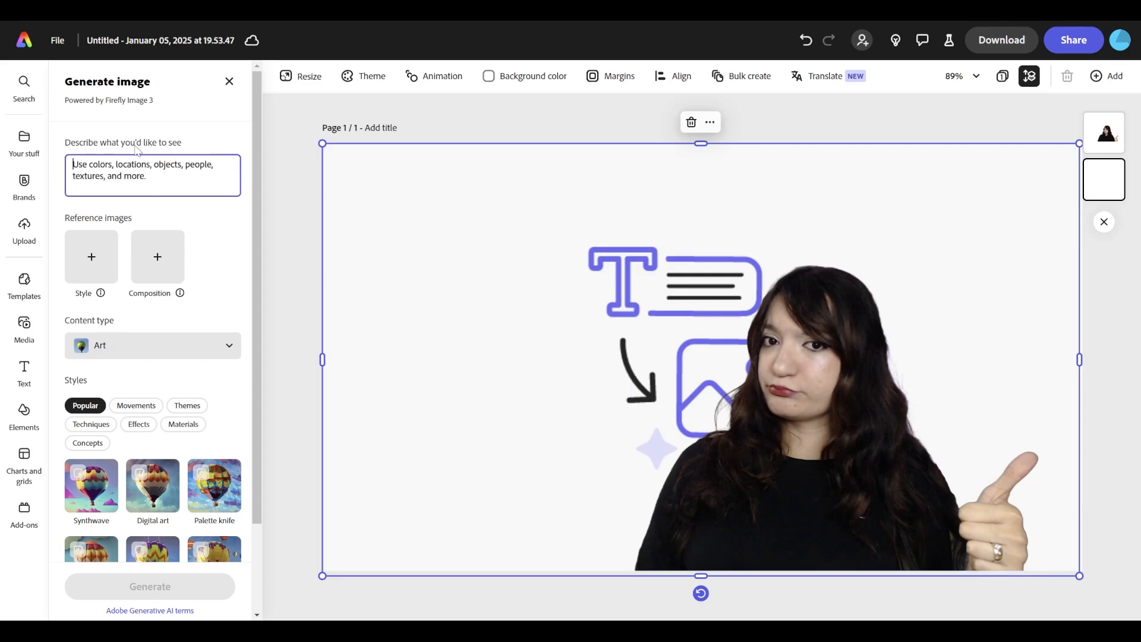
type("simple gradient, purples and blues, one computer screen, background")
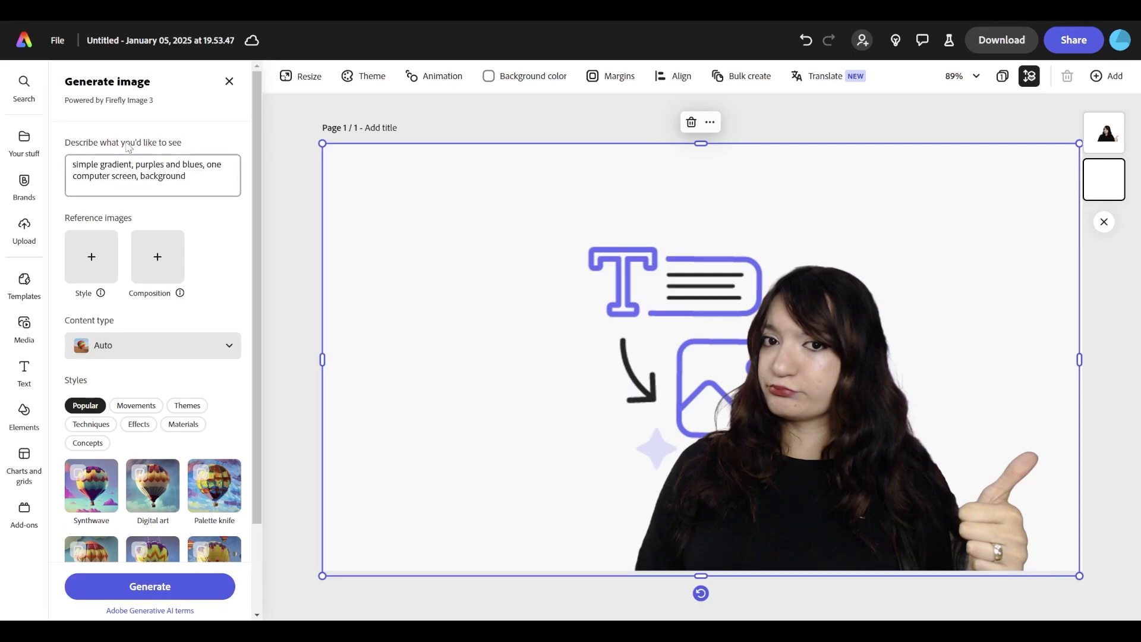
left_click(150, 587)
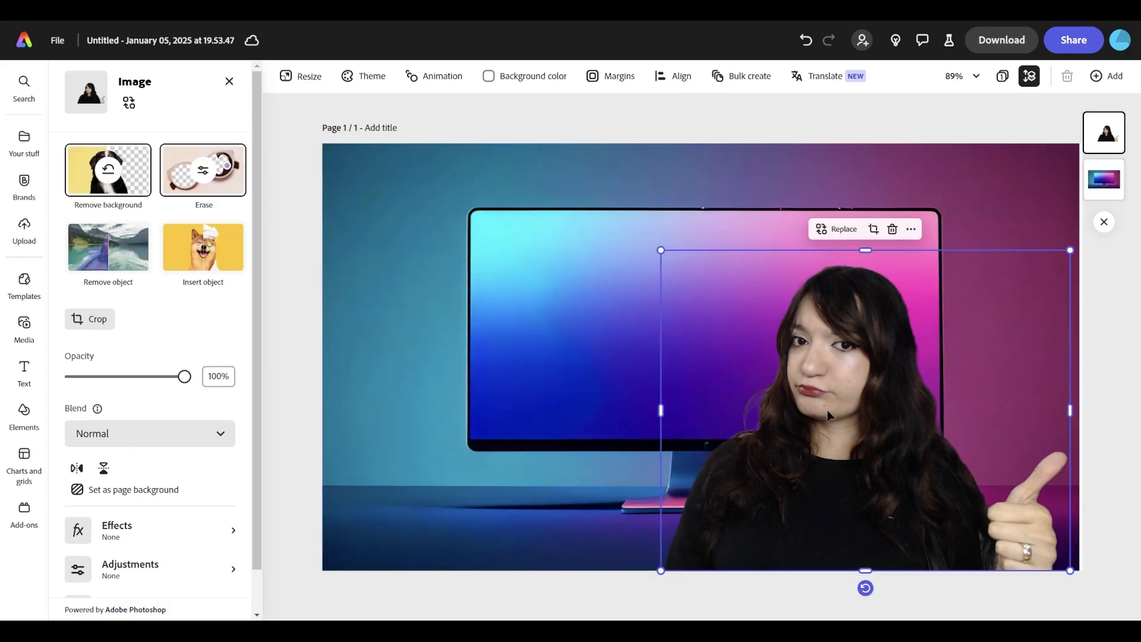
mouse_move(852, 406)
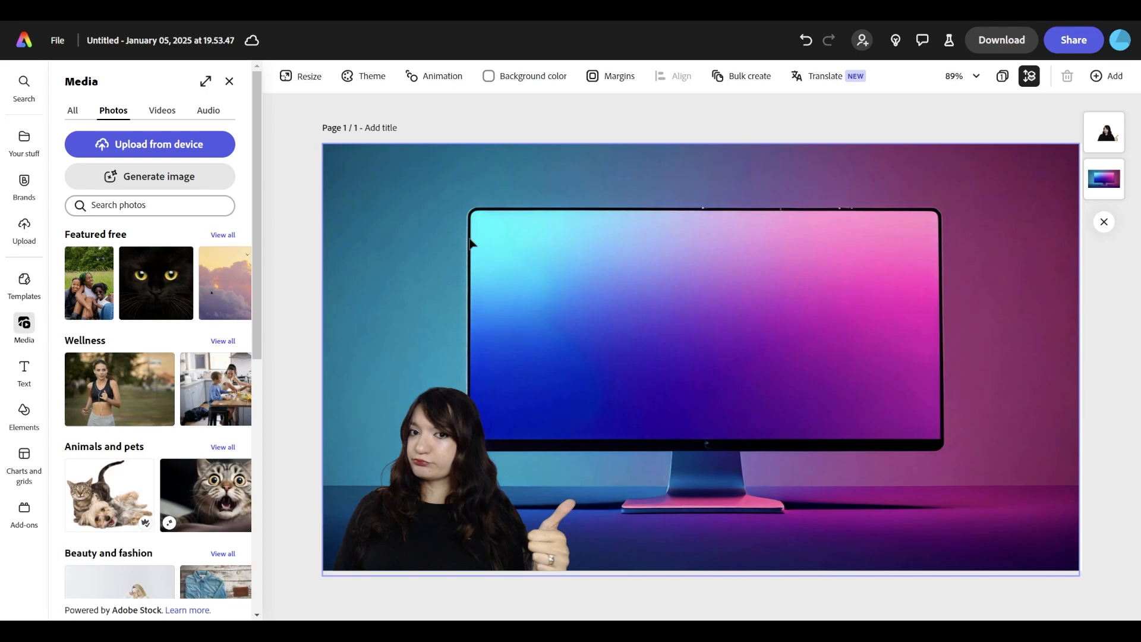
mouse_move(932, 445)
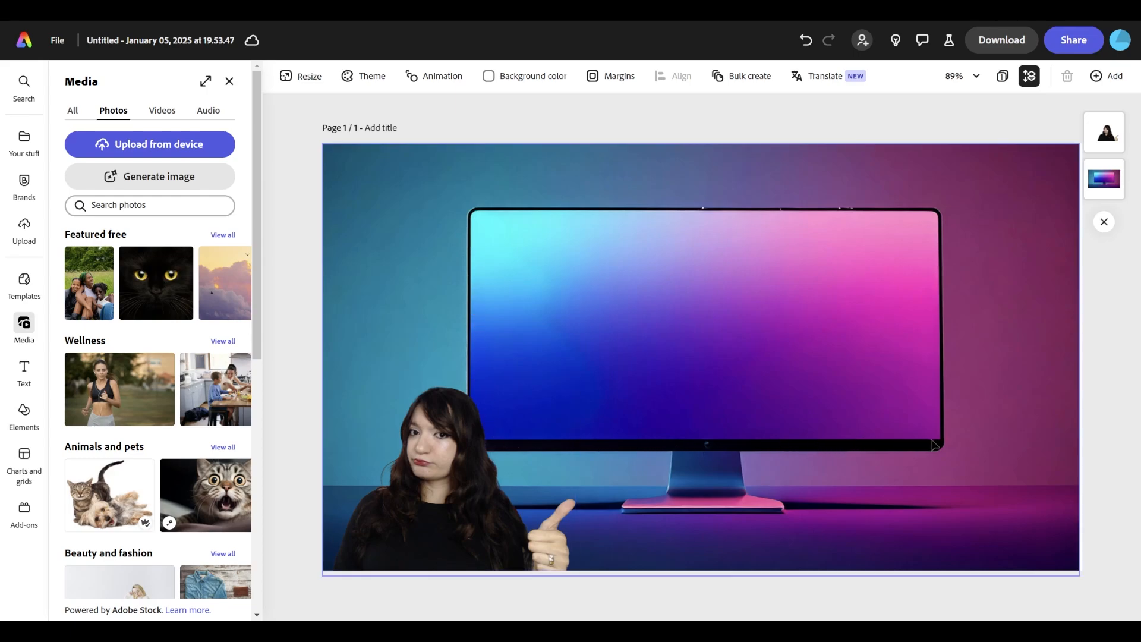
mouse_move(917, 236)
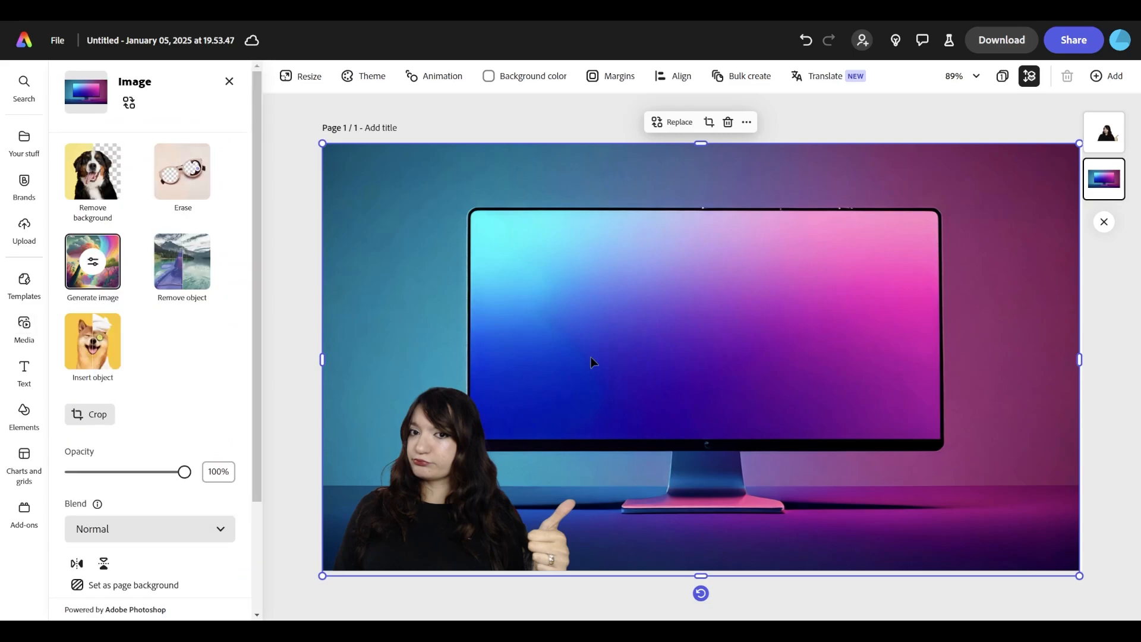
mouse_move(597, 325)
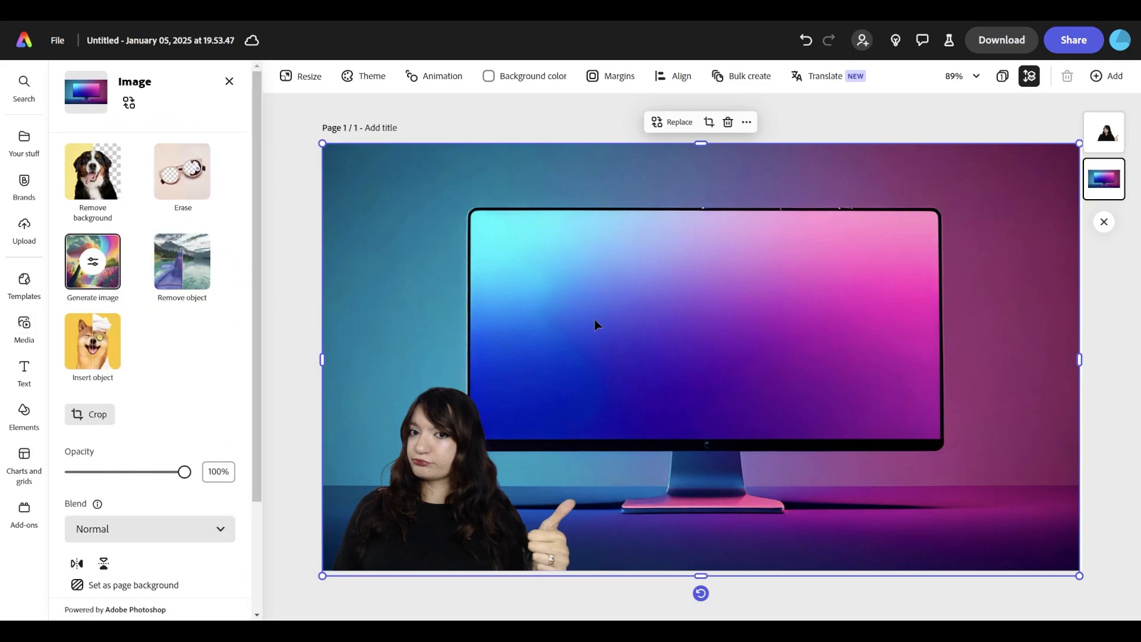
Blank the monitor's screen area in the background image to plain white.
left_click(182, 172)
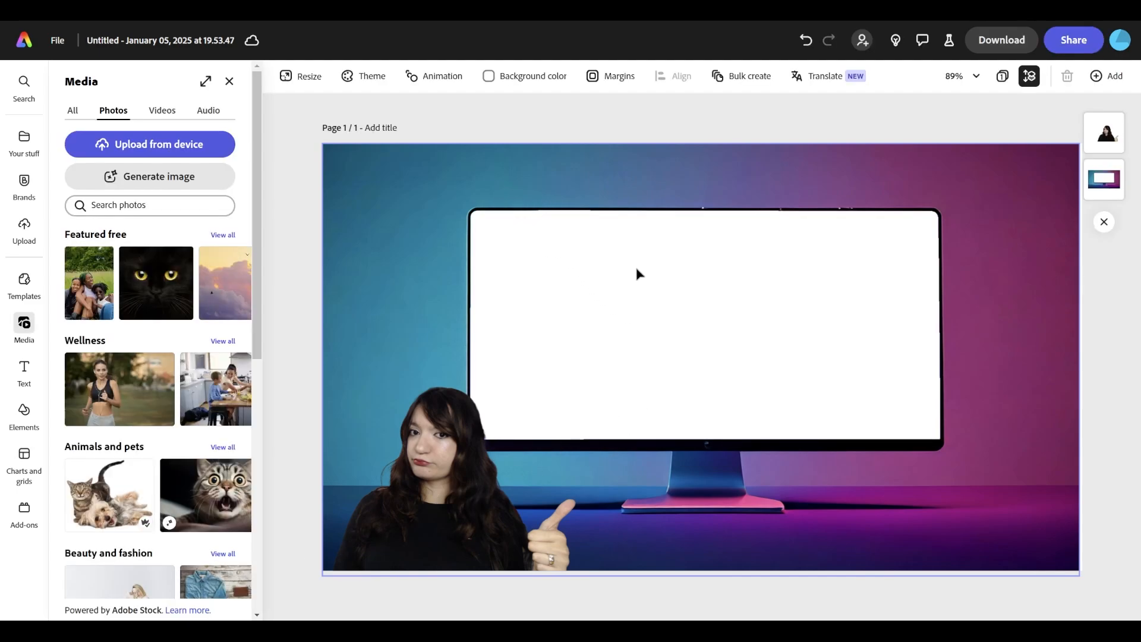
Upload the 'thank you for watching' outro screenshot onto the monitor screen.
left_click(23, 229)
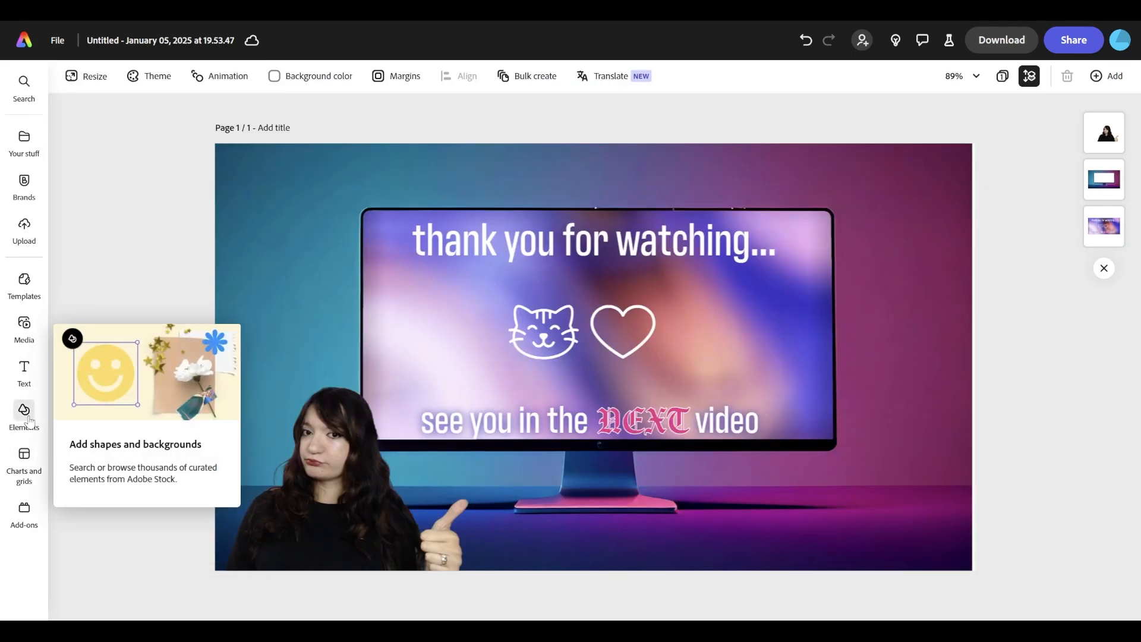
Add the pink play-button icon beside the cat and heart on the monitor screen.
left_click(23, 412)
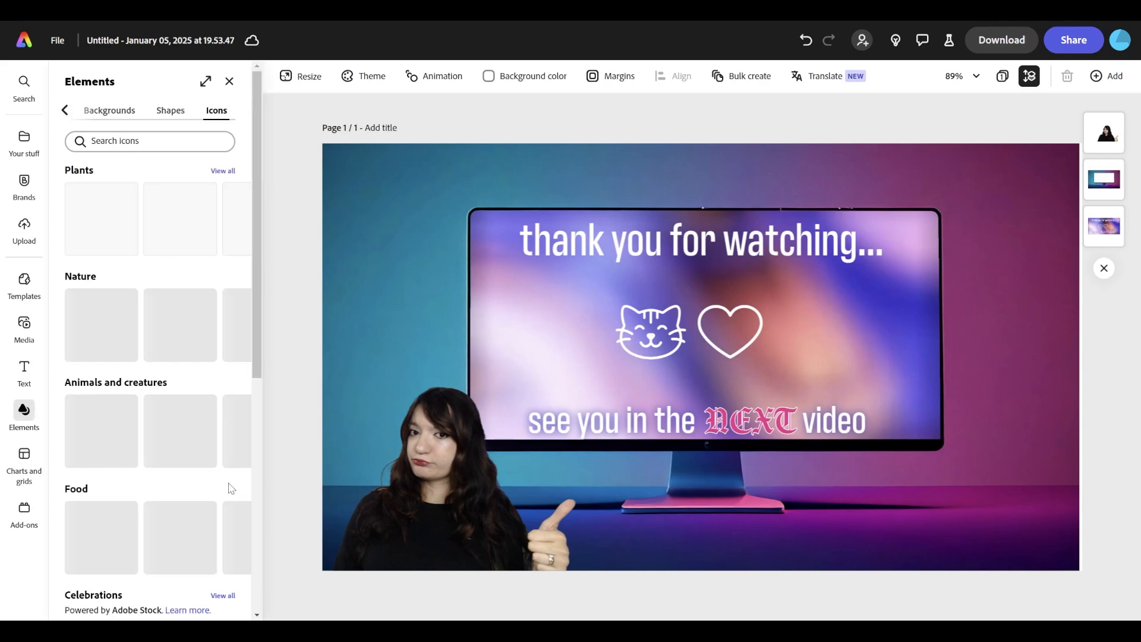
left_click(229, 81)
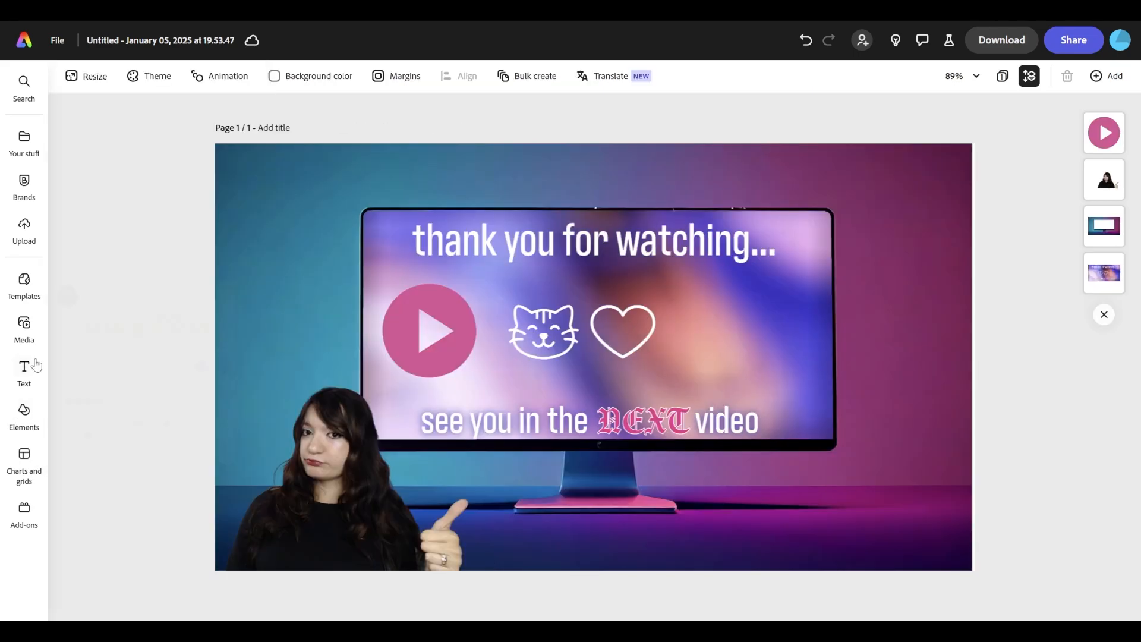
mouse_move(112, 392)
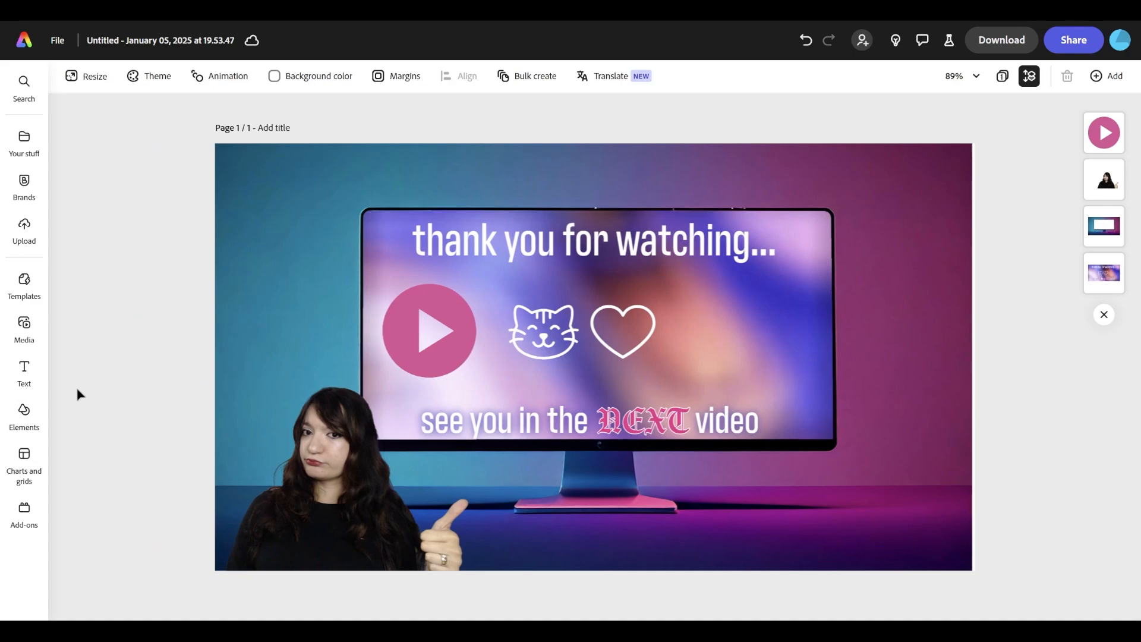
Add the title 'MAKING A SIMPLE OUTRO', position it at top, and bring up PNG download settings.
left_click(24, 367)
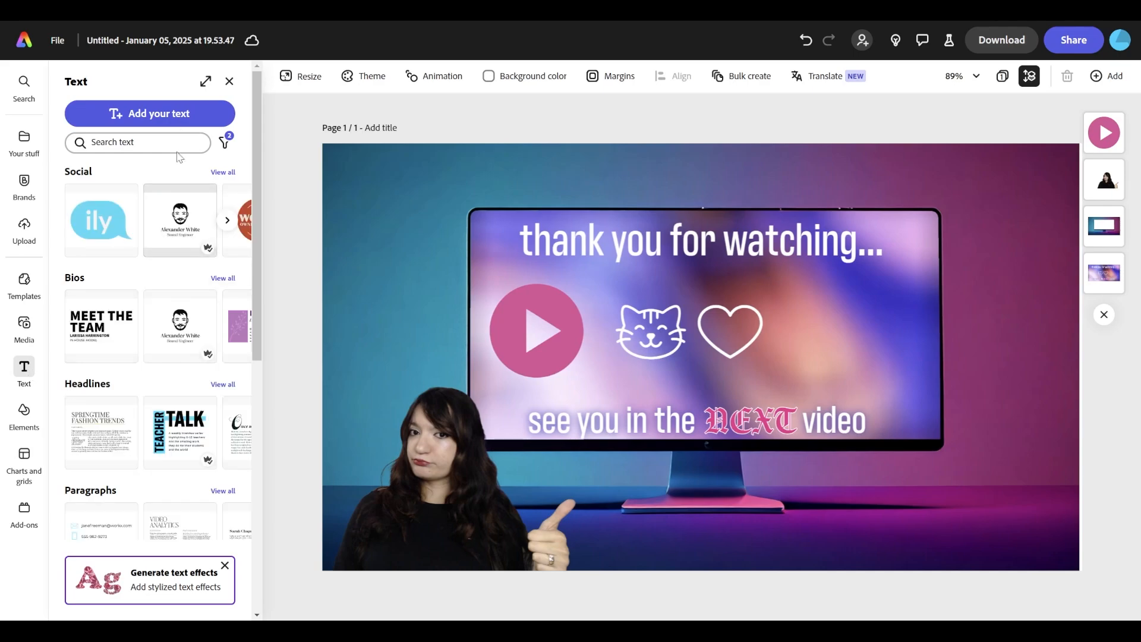
left_click(149, 114)
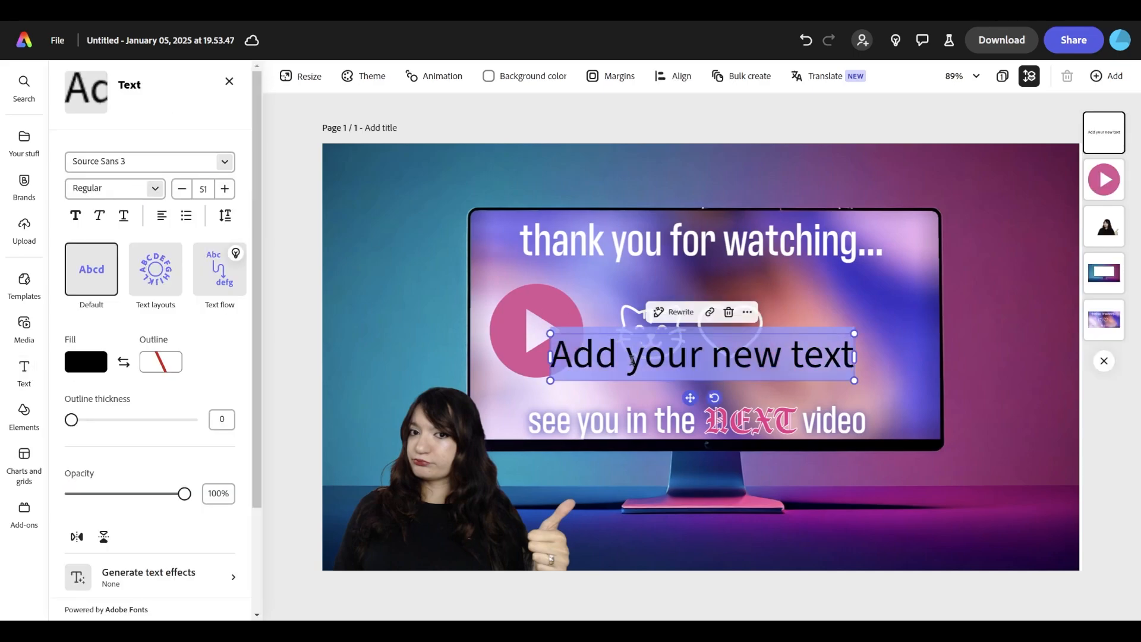
type("MAKING A SIMPLE OUTRO")
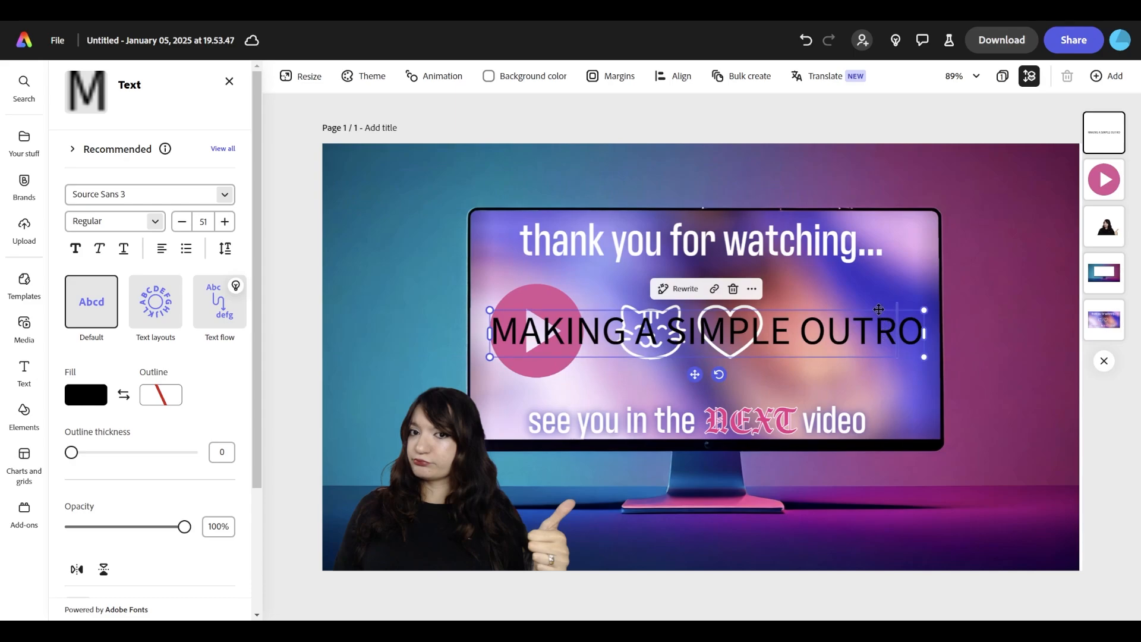
left_click_drag(707, 330, 571, 179)
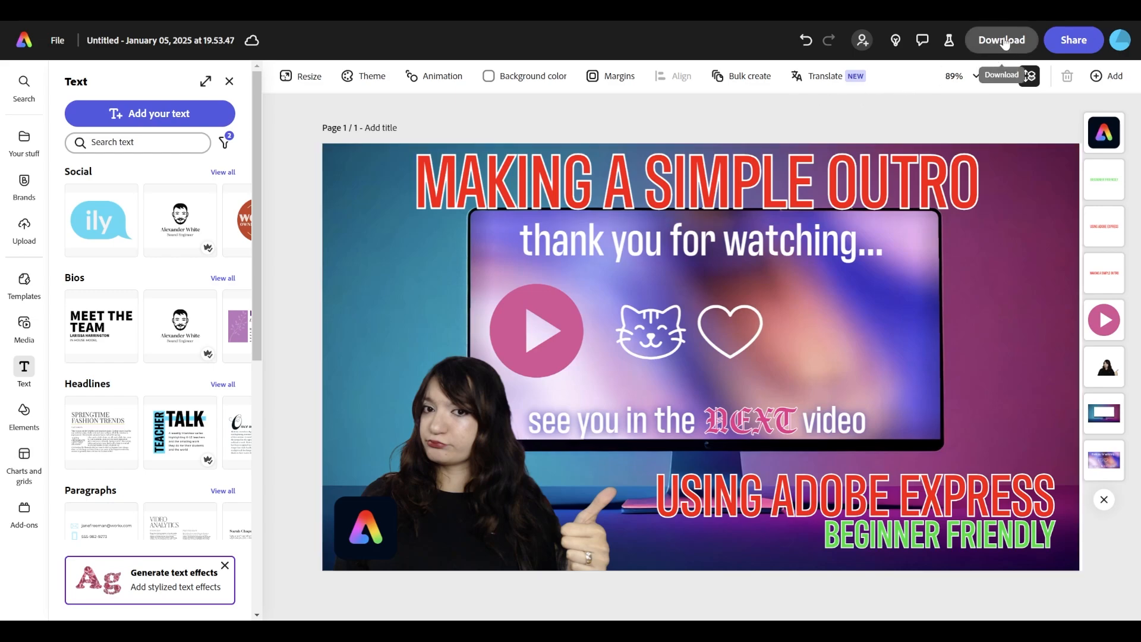
left_click(1001, 40)
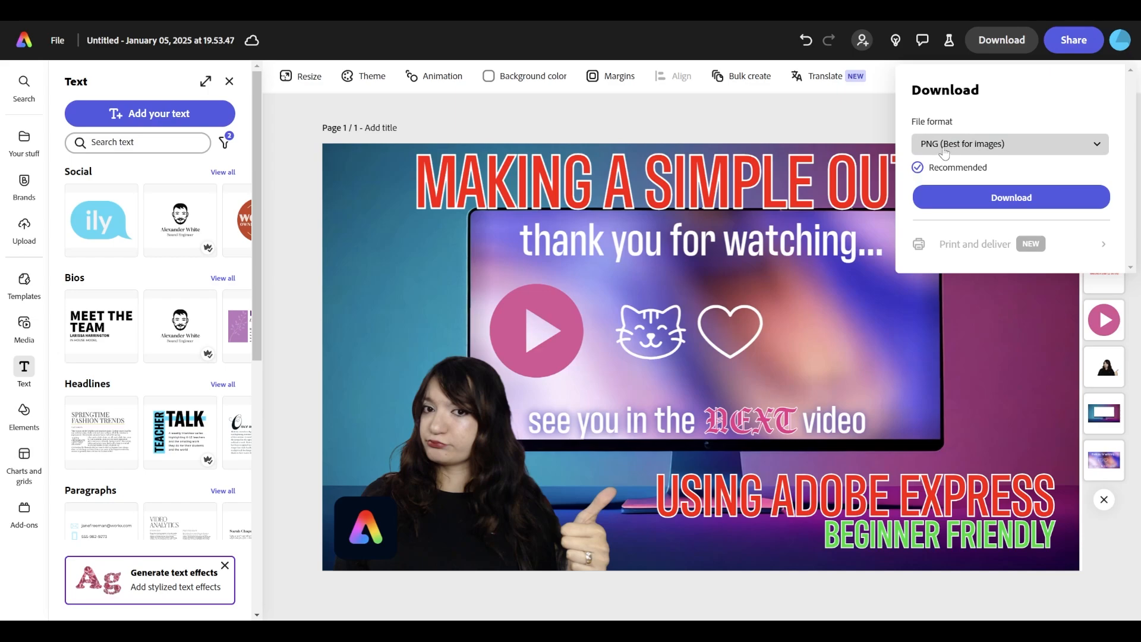